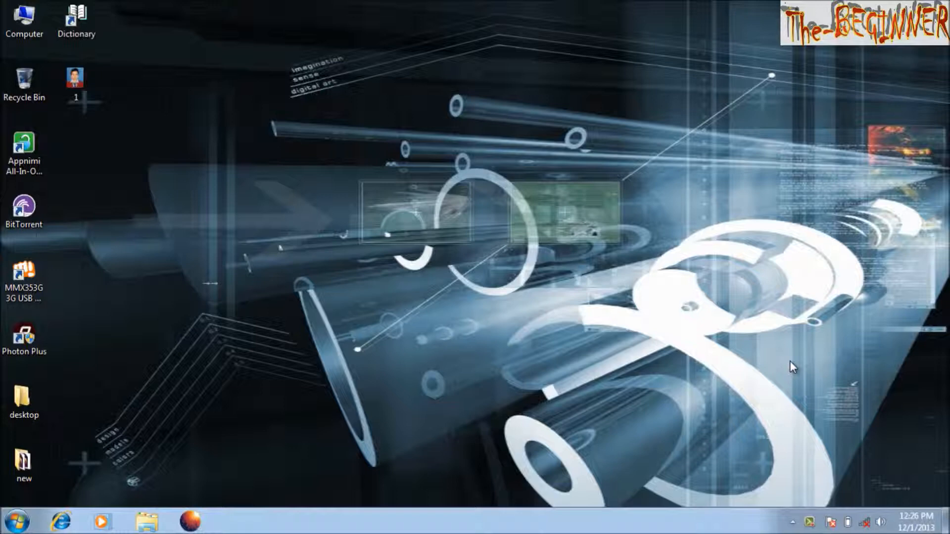
pyautogui.moveTo(422, 421)
pyautogui.write('cmd')
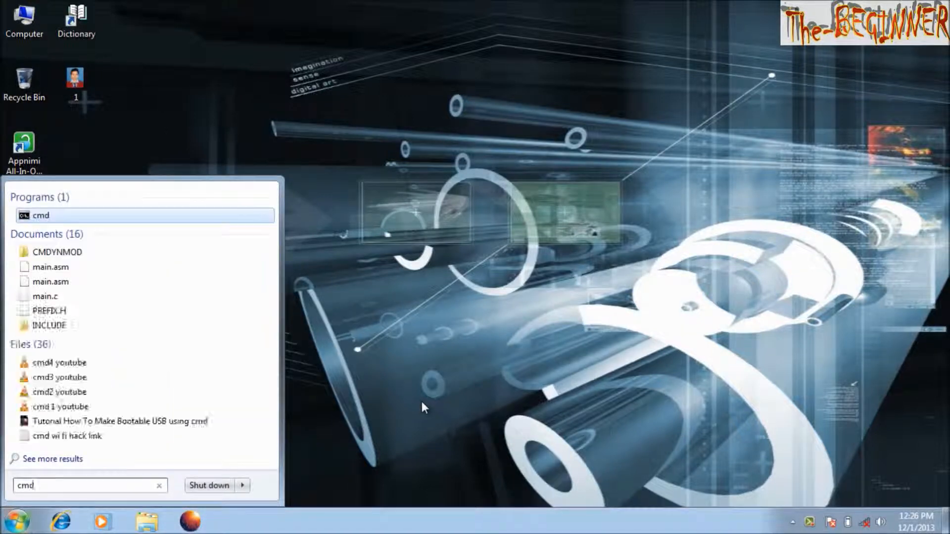
# Step: Launch cmd and change its working folder to the Desktop with cd desktop
pyautogui.click(42, 215)
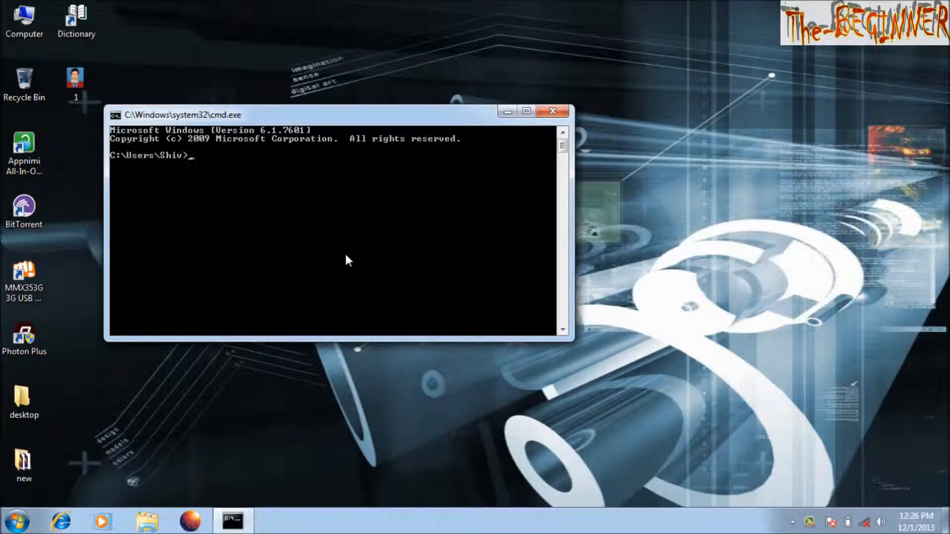
pyautogui.write('cd de')
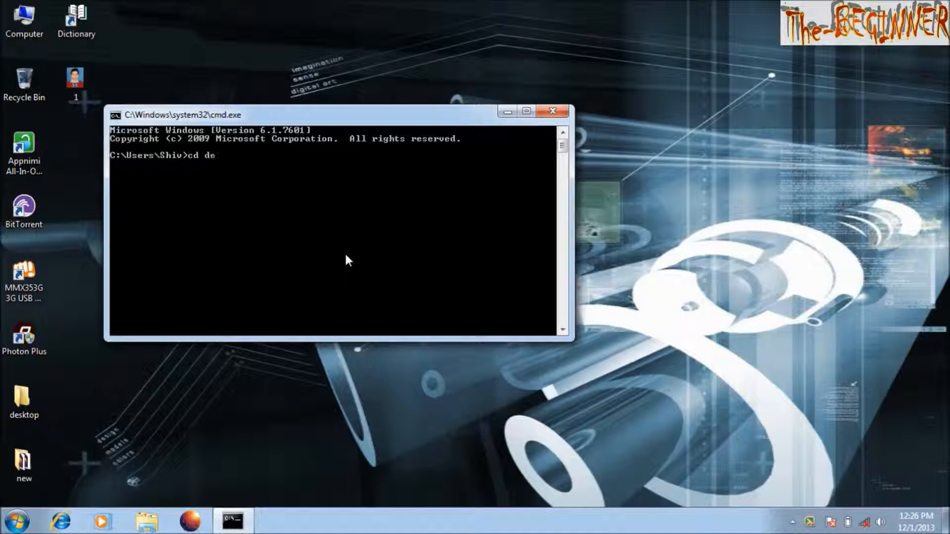
pyautogui.write('sktop')
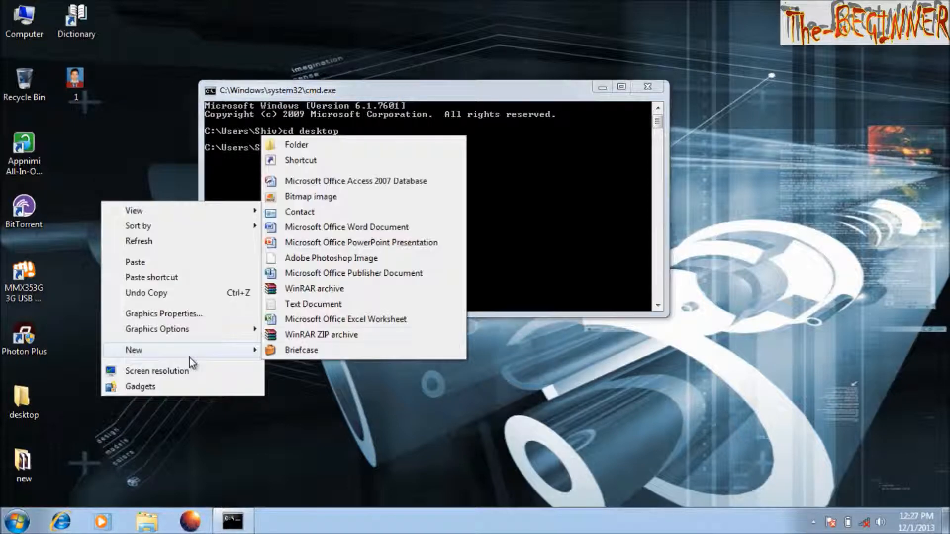
# Step: Create desktop text file 2 containing 'This is a data hiding technique'
pyautogui.click(313, 303)
pyautogui.write('This is a')
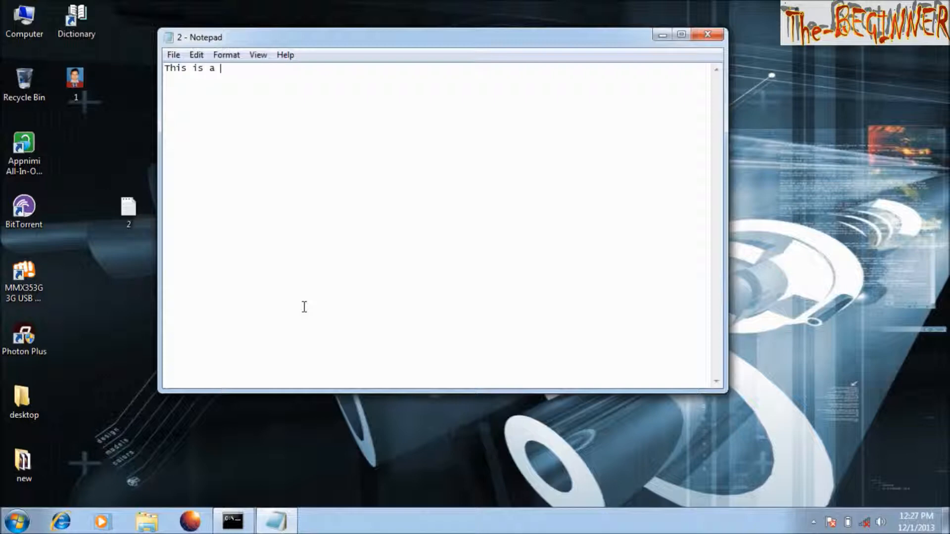
pyautogui.write('data hid')
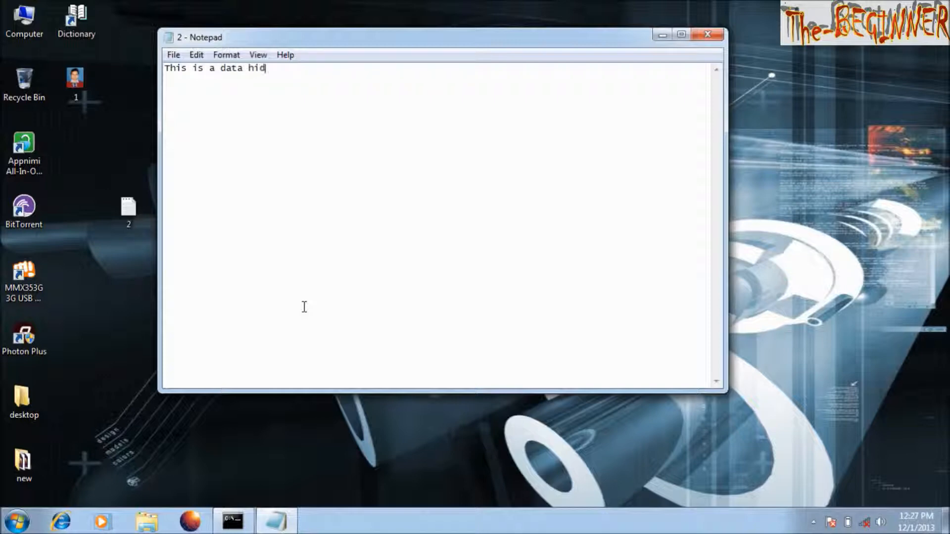
pyautogui.write('ing techn')
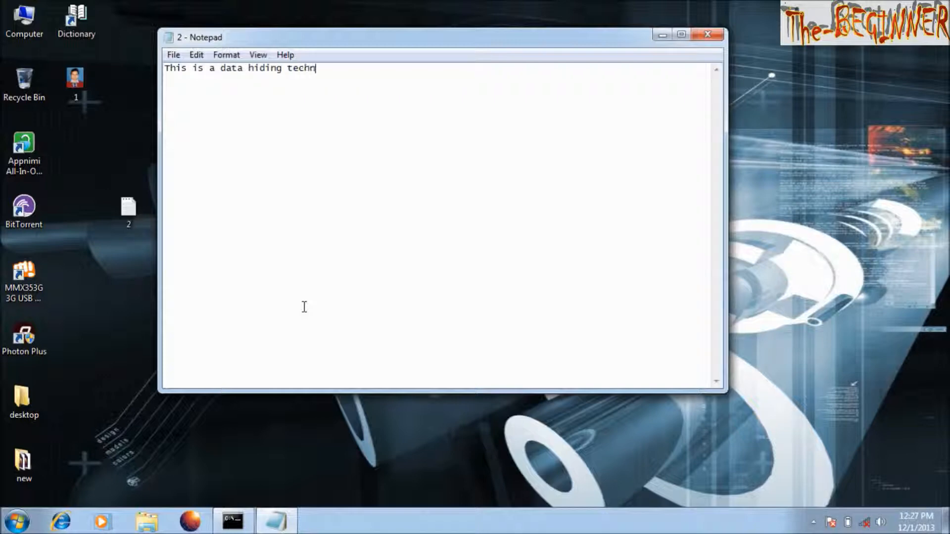
pyautogui.write('ique')
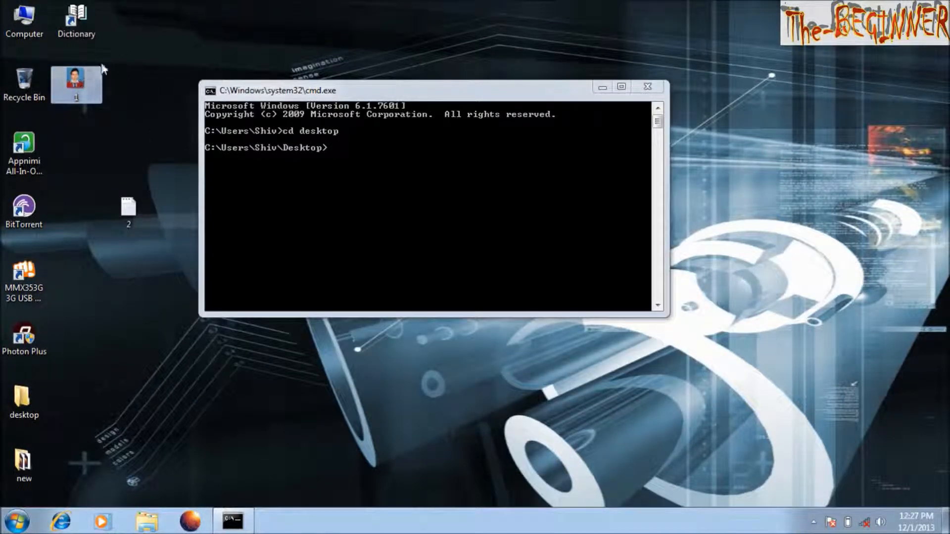
# Step: Run copy 1.jpg+2.txt 1.jpg to append the text file onto the image
pyautogui.write('copy 1.jpg')
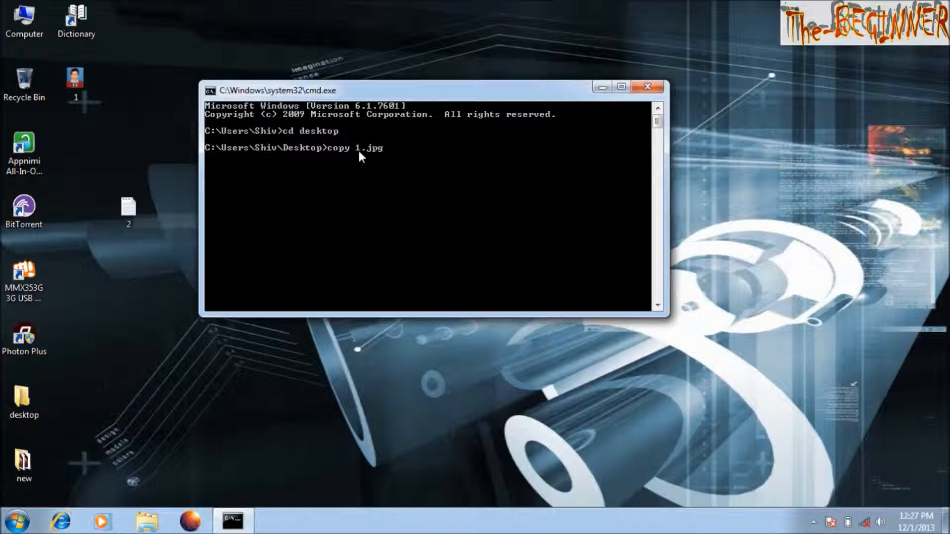
pyautogui.write('+')
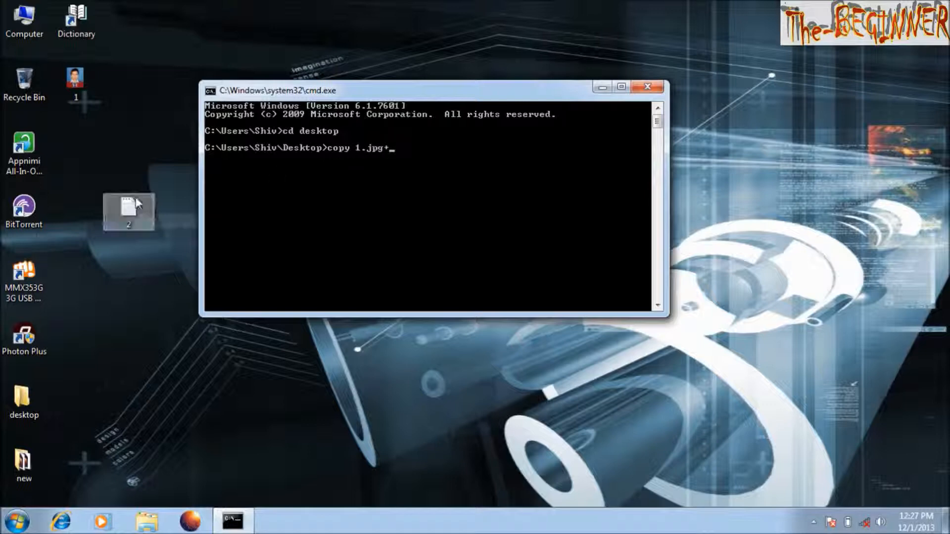
pyautogui.write('2.txt')
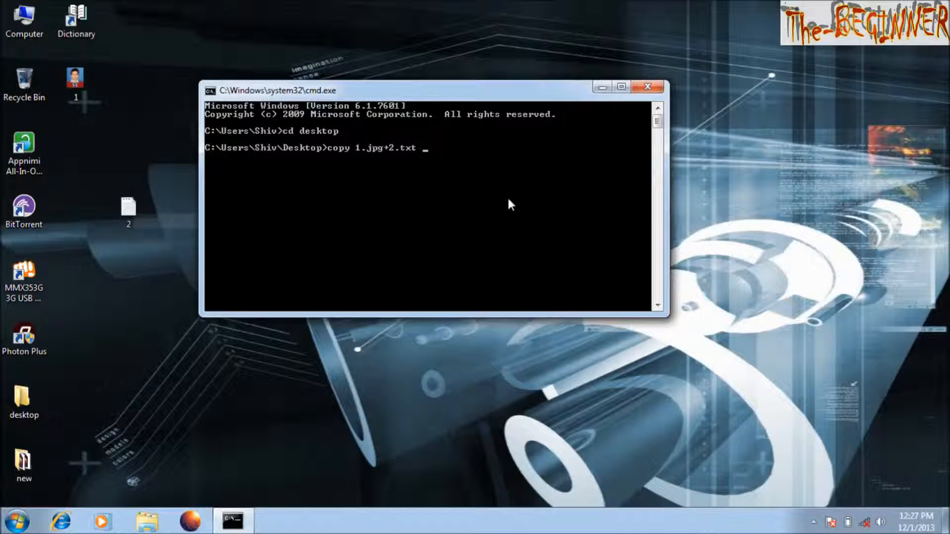
pyautogui.moveTo(471, 144)
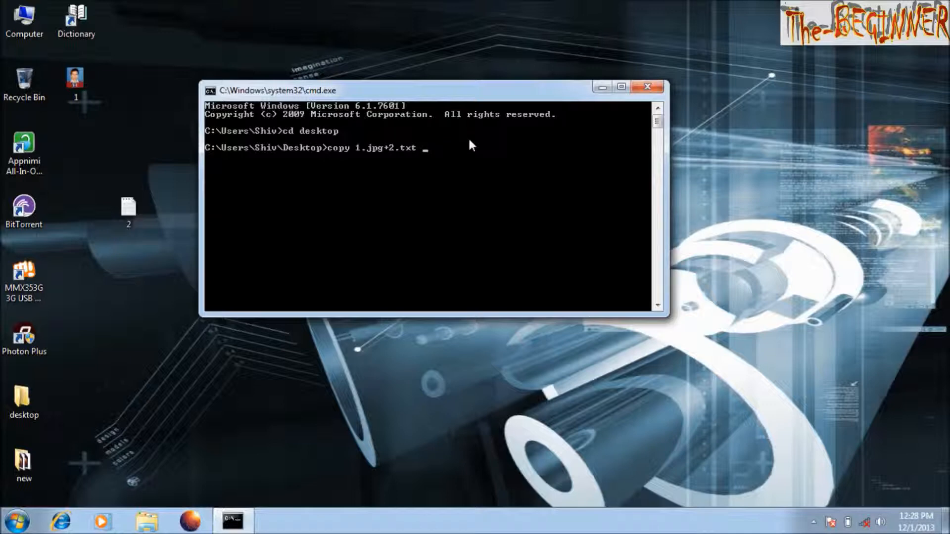
pyautogui.write('1.jpg')
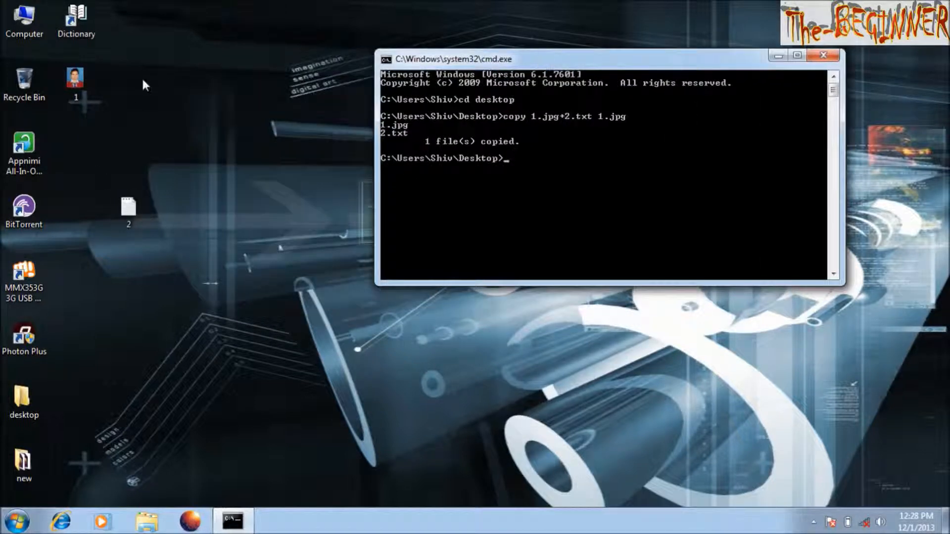
pyautogui.click(75, 79)
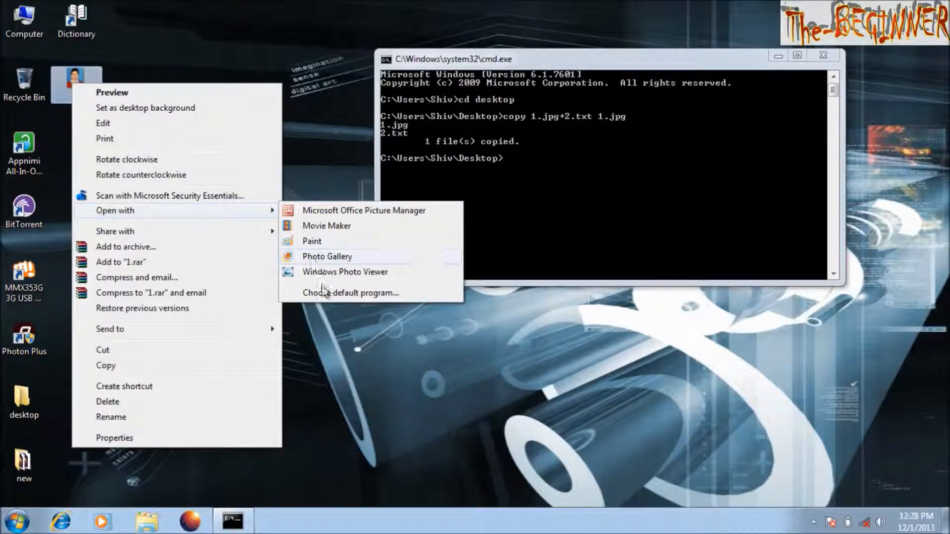
# Step: Open 1.jpg with Notepad and highlight the hidden sentence at its end
pyautogui.click(353, 293)
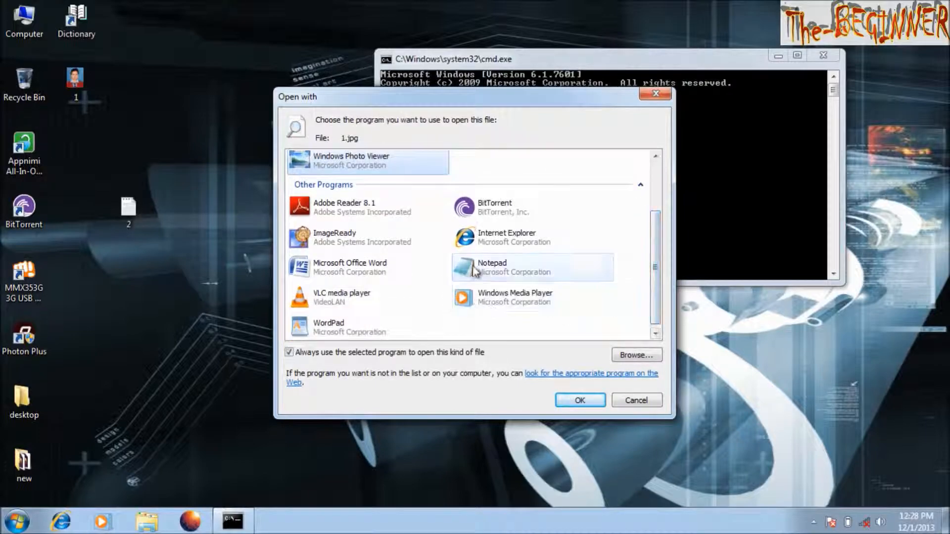
pyautogui.click(580, 400)
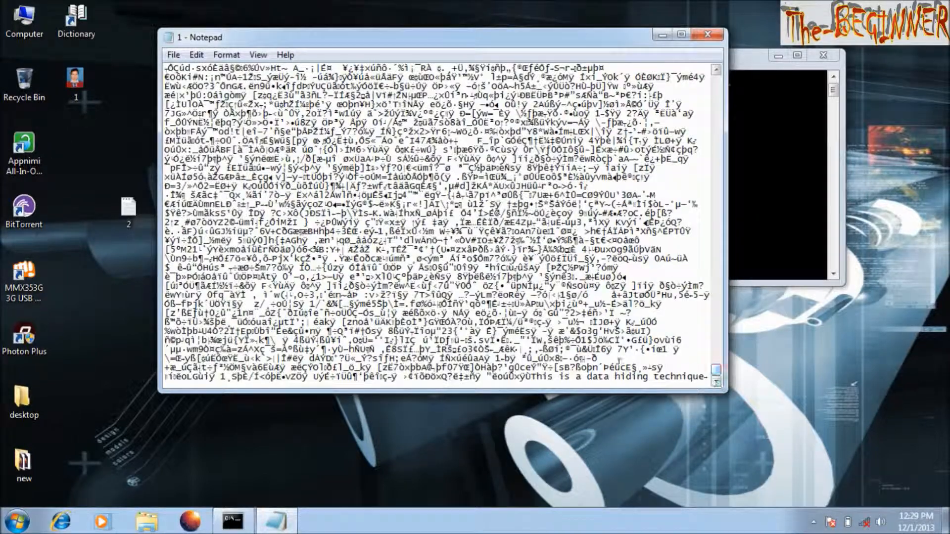
pyautogui.moveTo(543, 377); pyautogui.dragTo(703, 377)
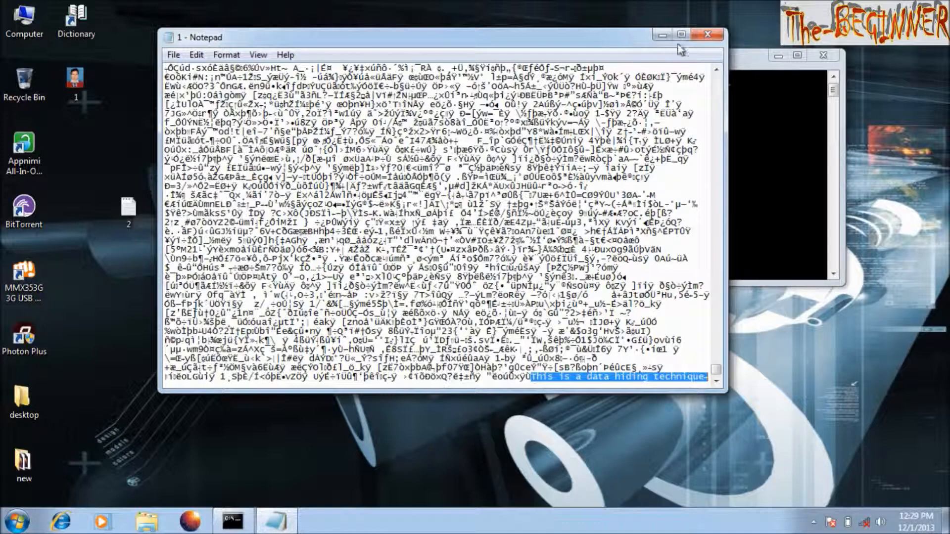